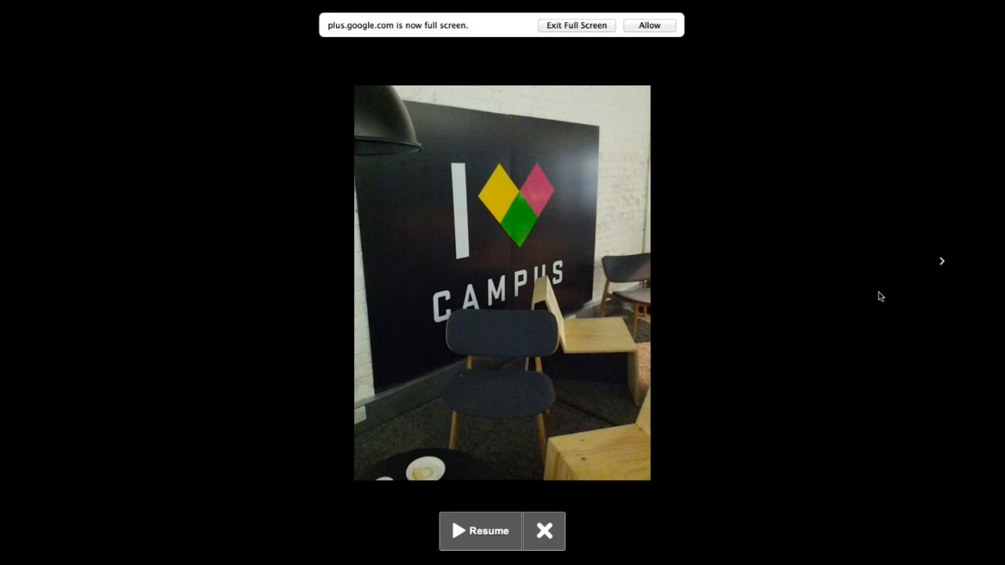
mouse_move(890, 292)
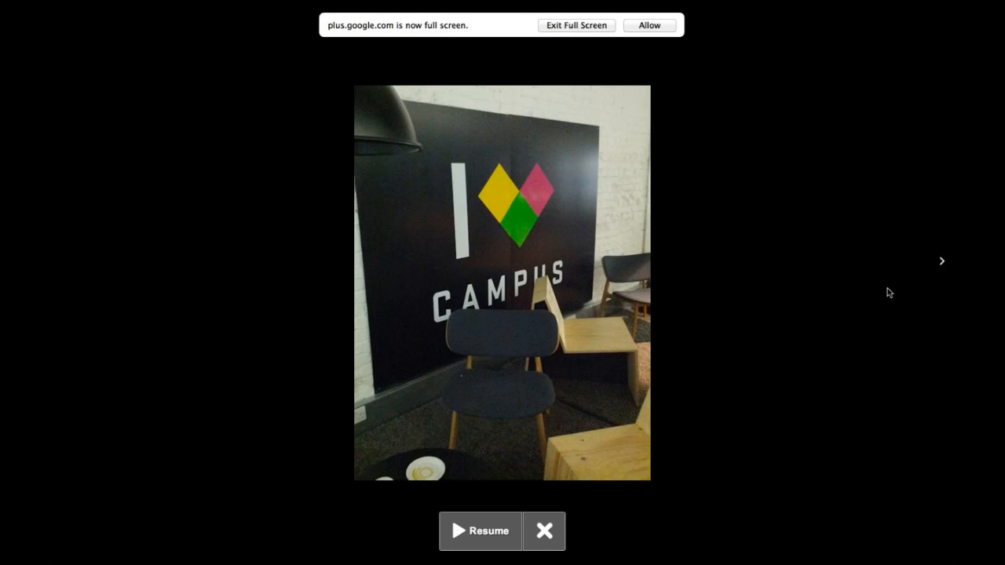
- Advance the shared slides from the Hangout button code to the XML module code slide
click(942, 261)
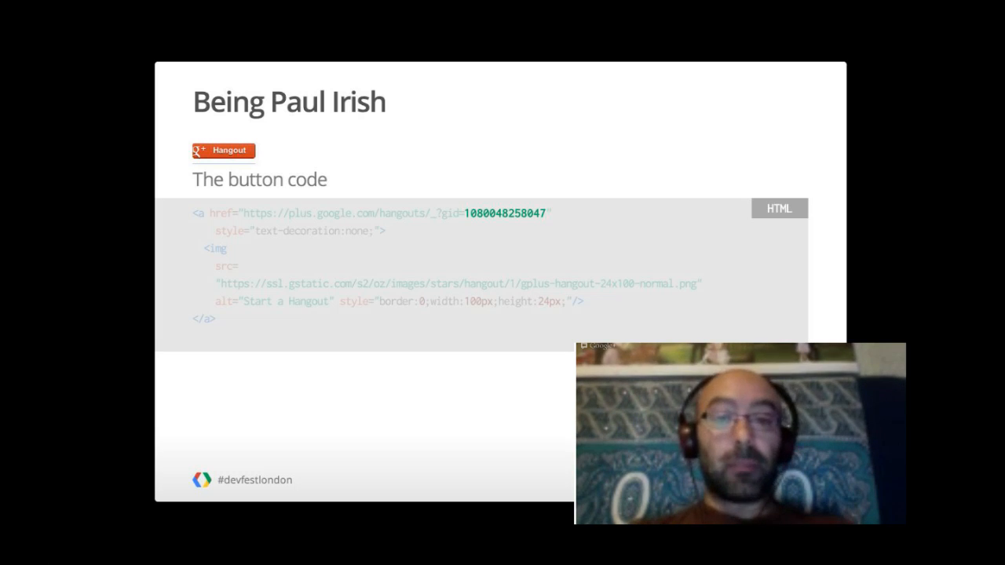
key(Right)
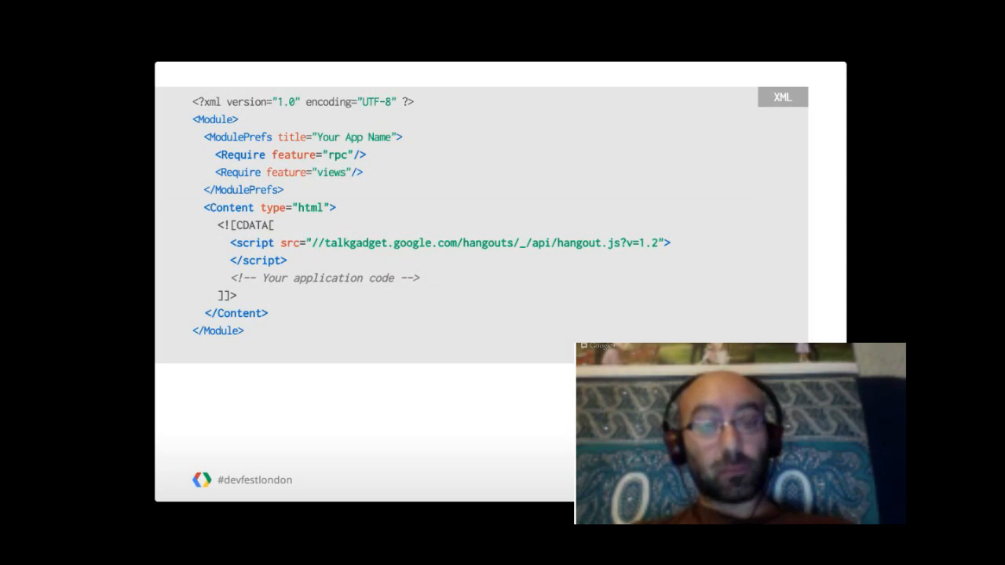